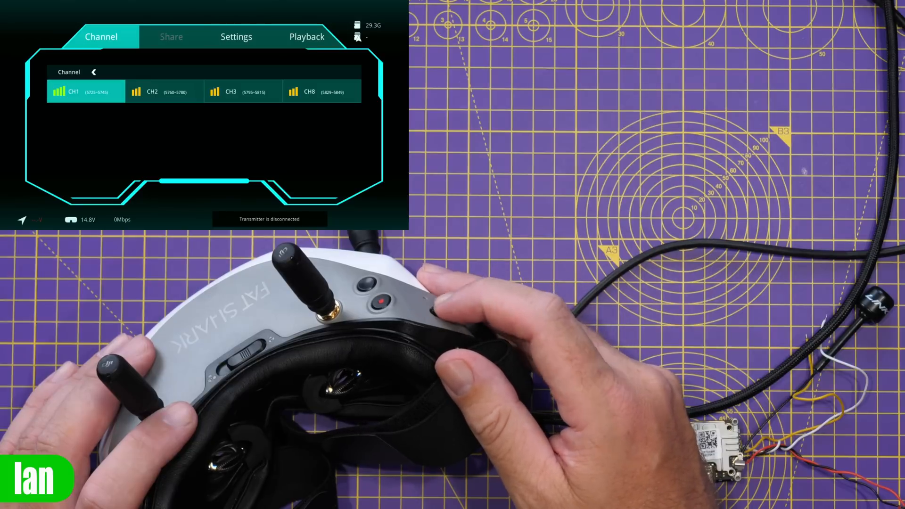
Step: Move from the Channel tab to the Playback page listing the one recorded clip
click(307, 37)
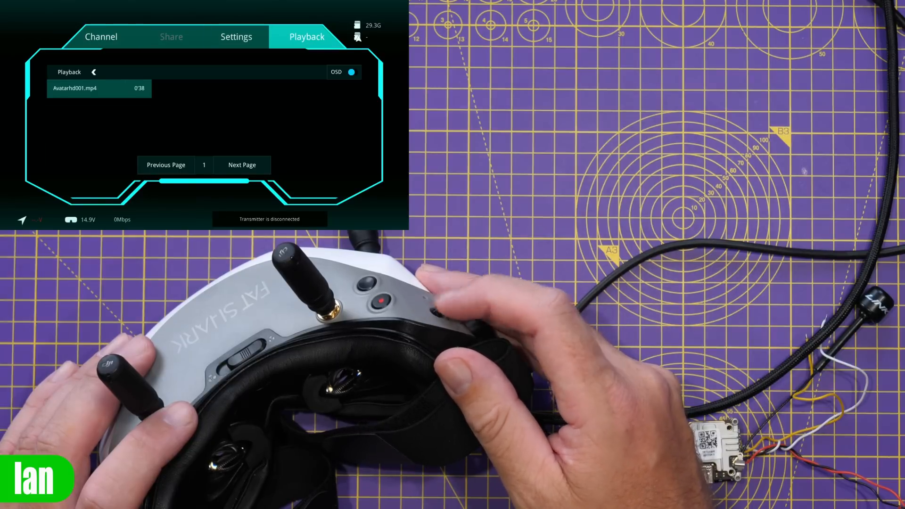